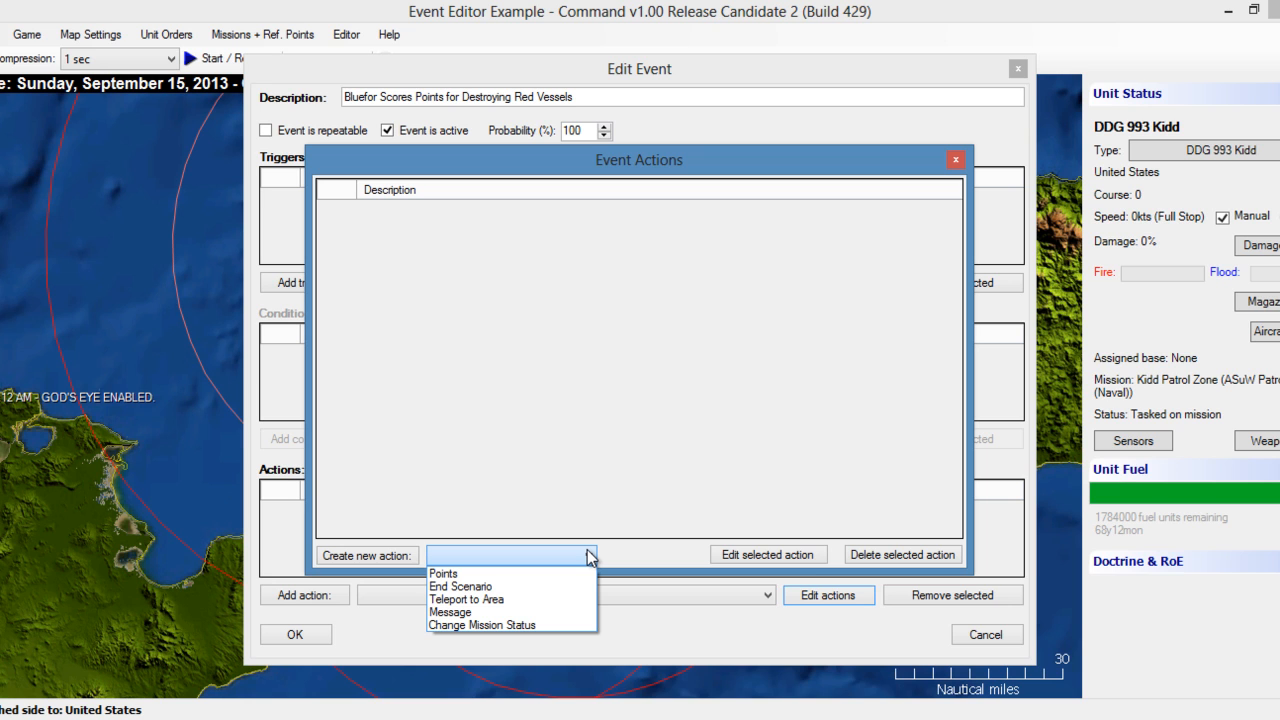
Create a Points action awarding US 10 points and select it for the event
click(444, 572)
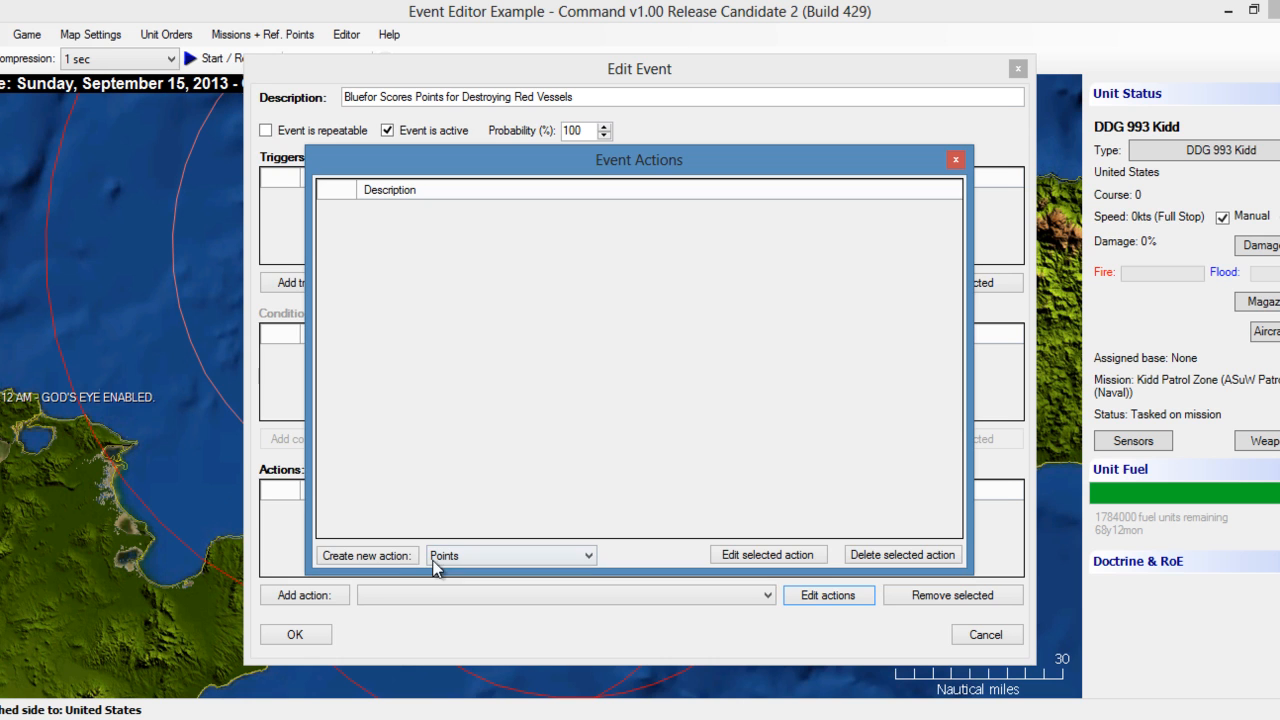
click(366, 556)
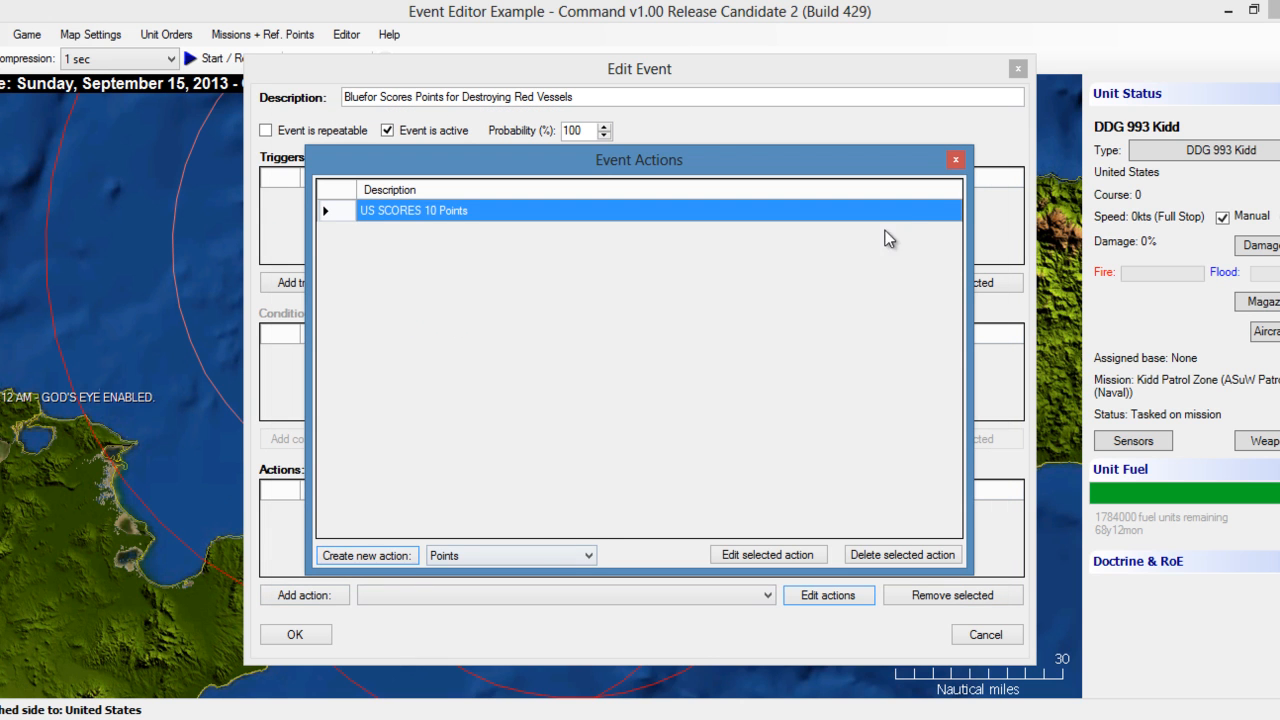
click(590, 556)
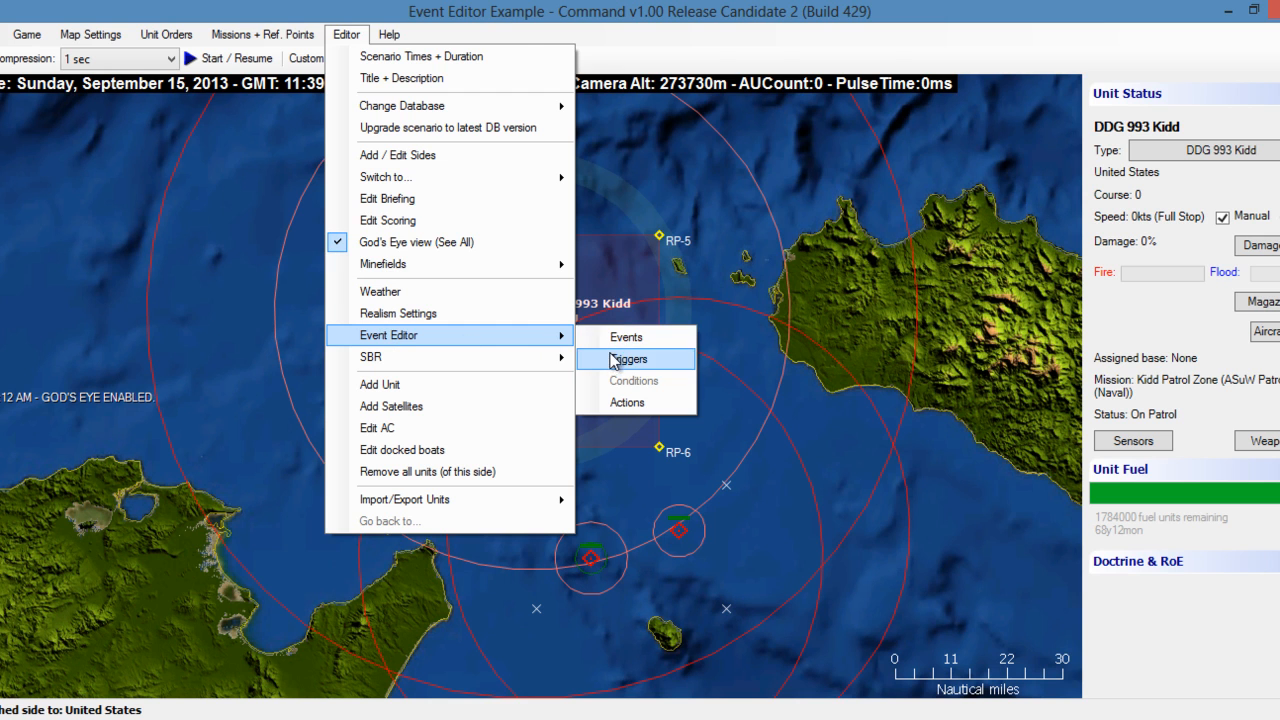
Show the scenario's event triggers list from the Event Editor
click(628, 402)
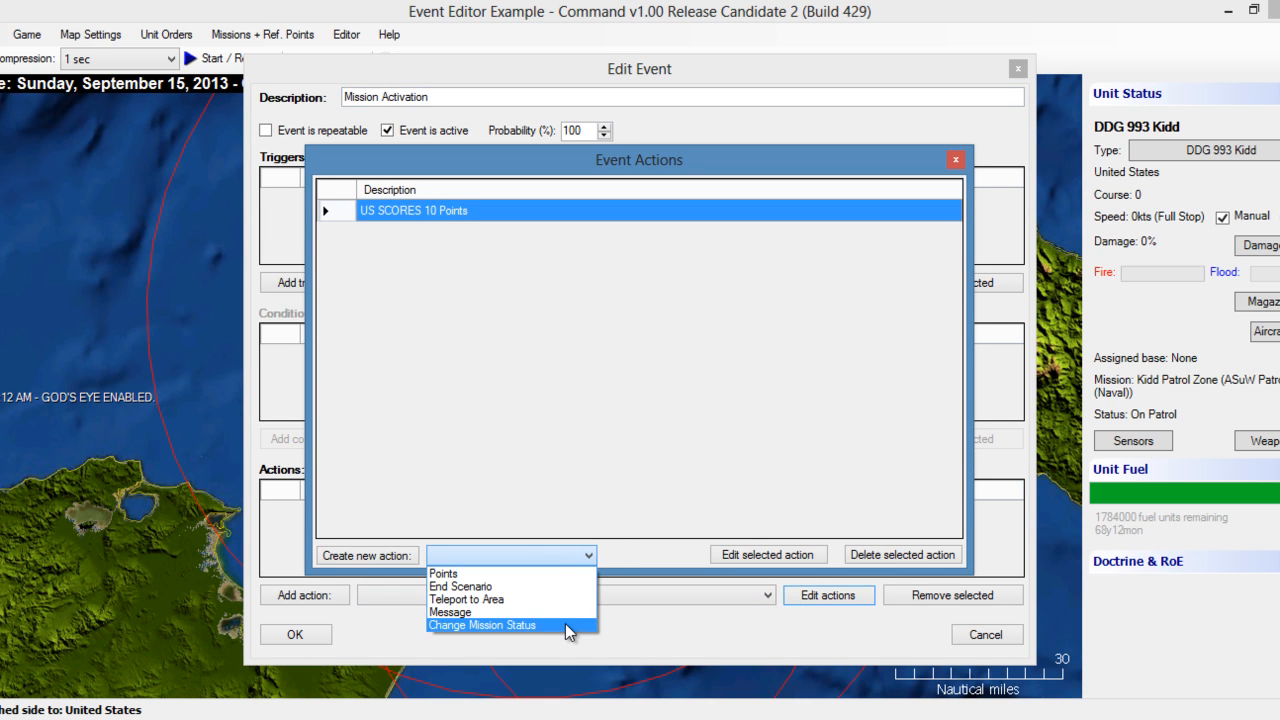
Choose Change Mission Status as the new action type
click(482, 624)
text(Mission Activates)
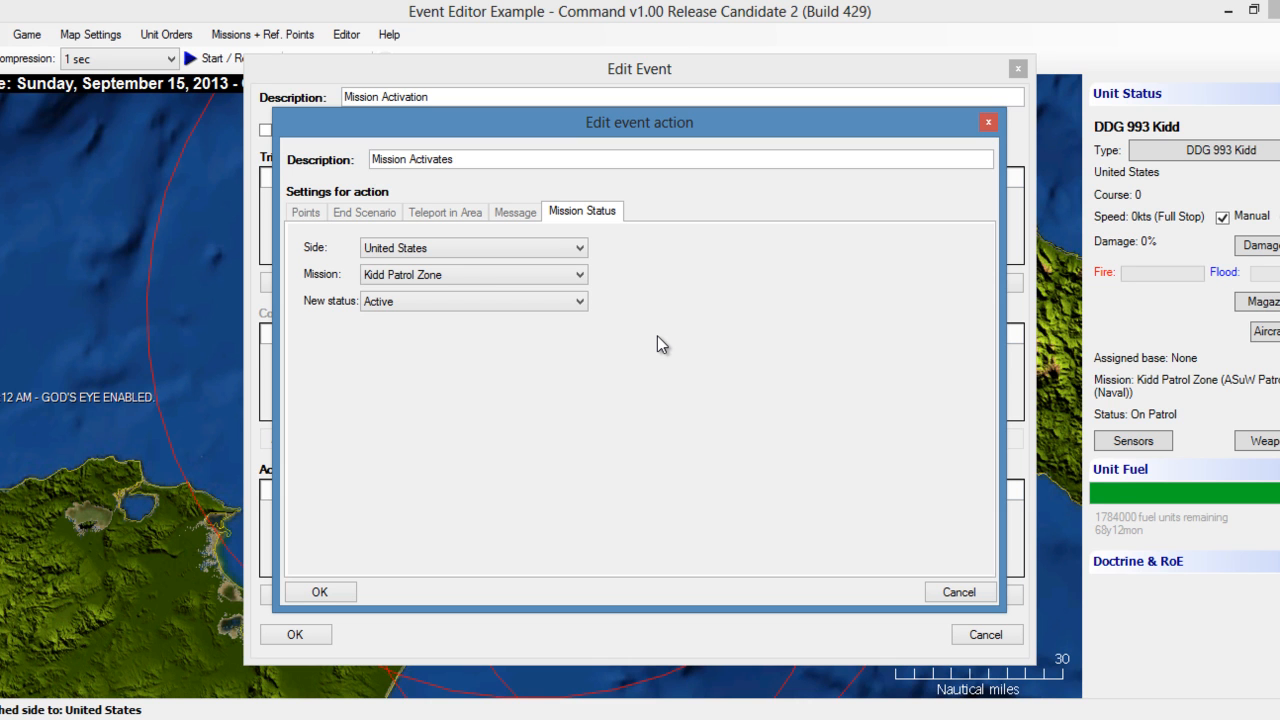
Confirm the Mission Activates action setting United States' Kidd Patrol Zone mission to Active
click(320, 592)
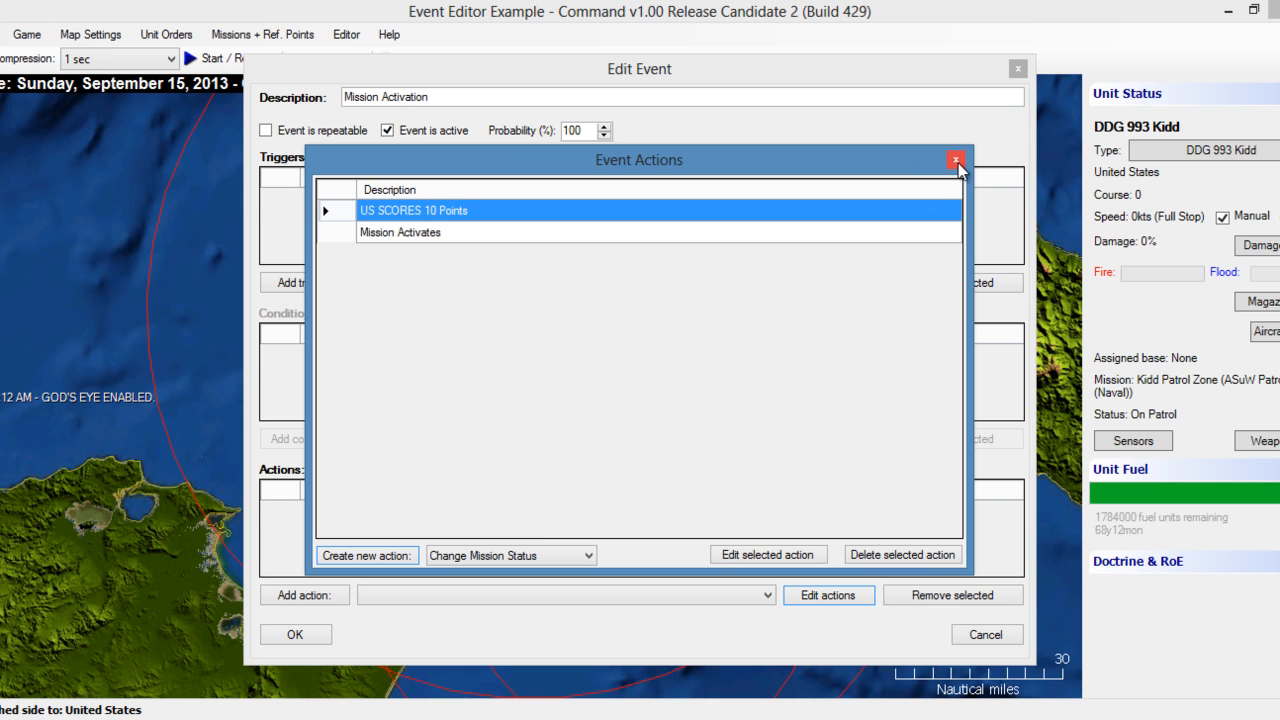
Close the Event Actions list to return to the Mission Activation event
click(956, 160)
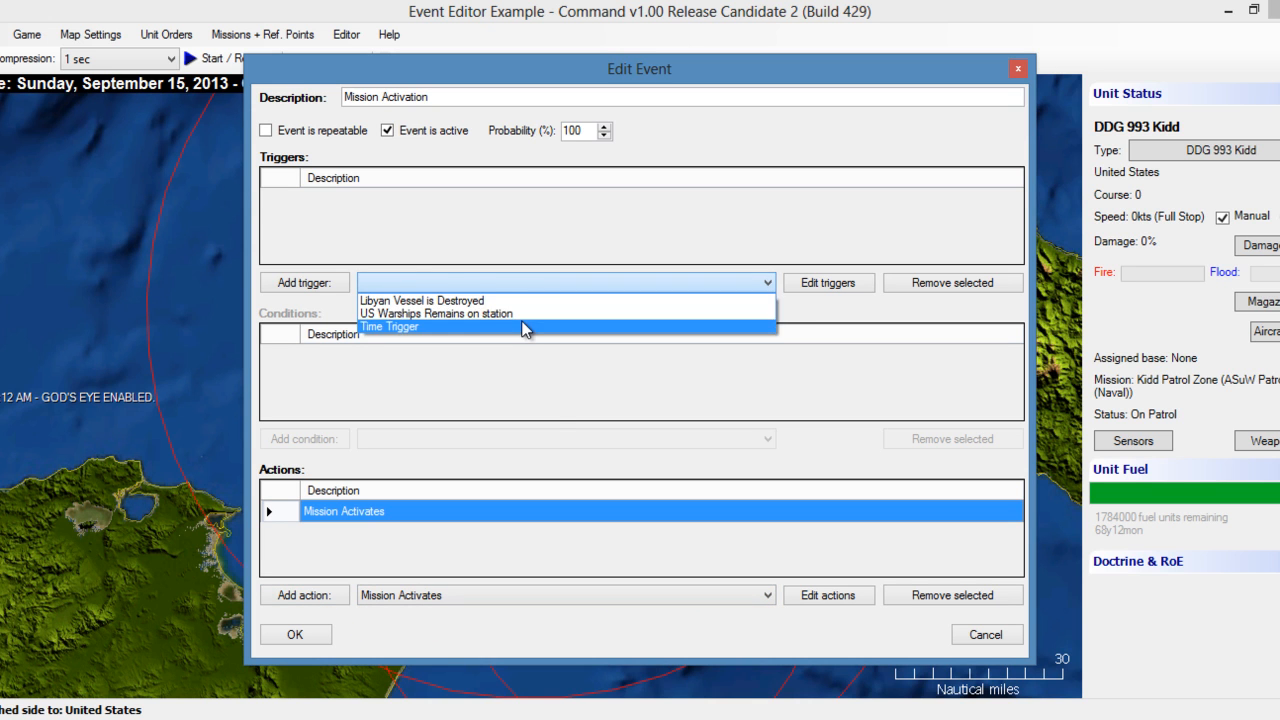